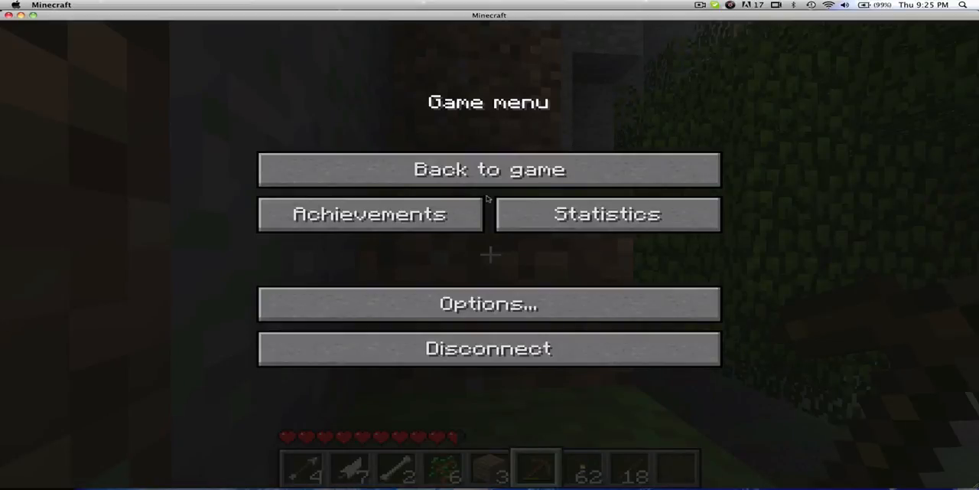
mouse_move(488, 169)
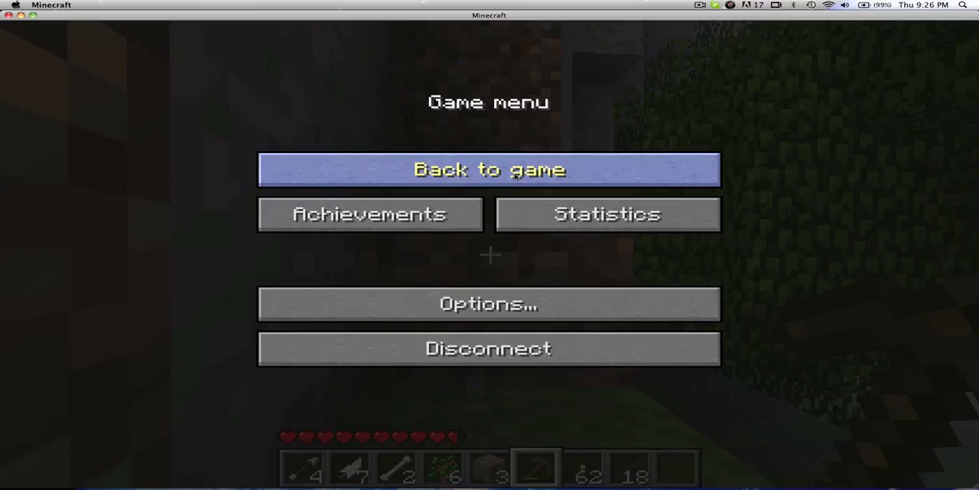
Resume the game from the pause menu to dig into the dirt below.
left_click(489, 169)
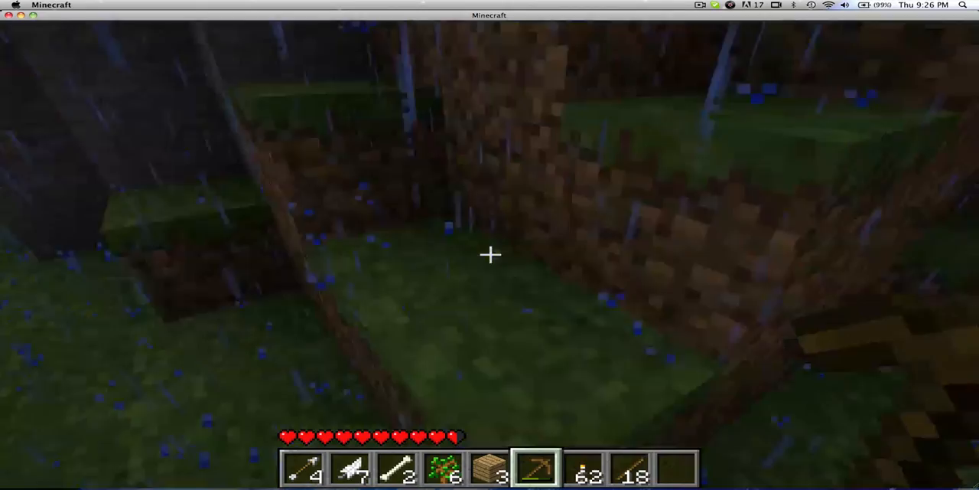
mouse_move(490, 254)
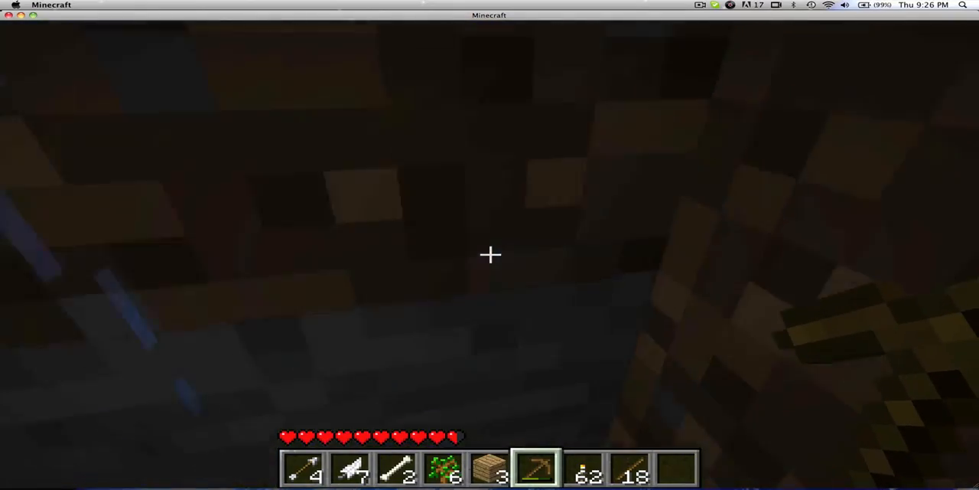
mouse_move(490, 254)
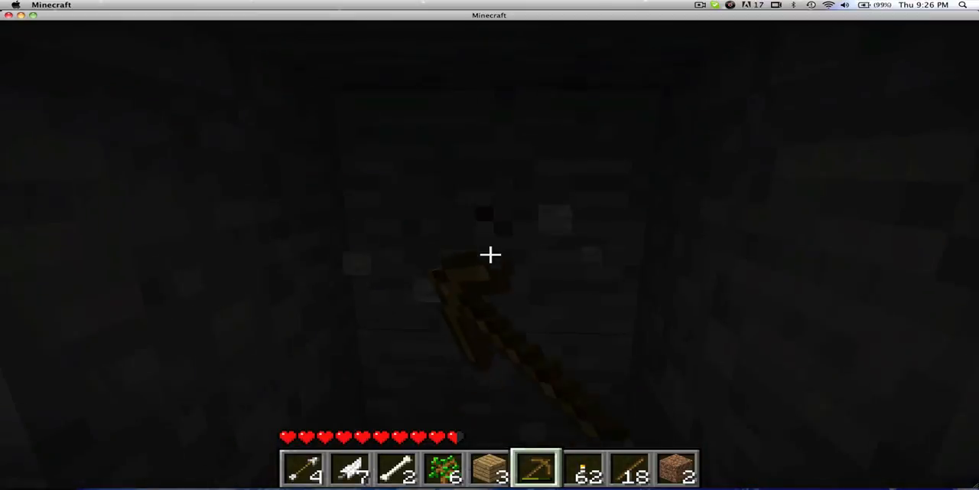
mouse_move(490, 254)
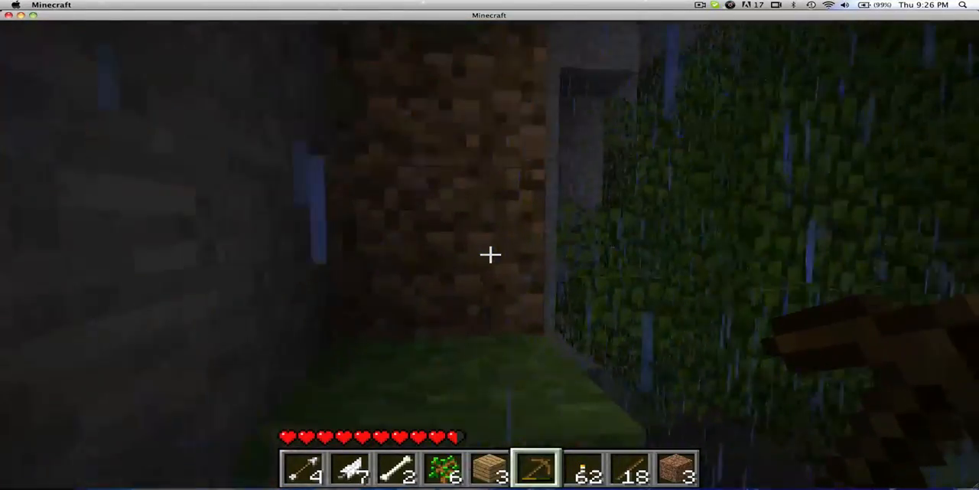
mouse_move(490, 255)
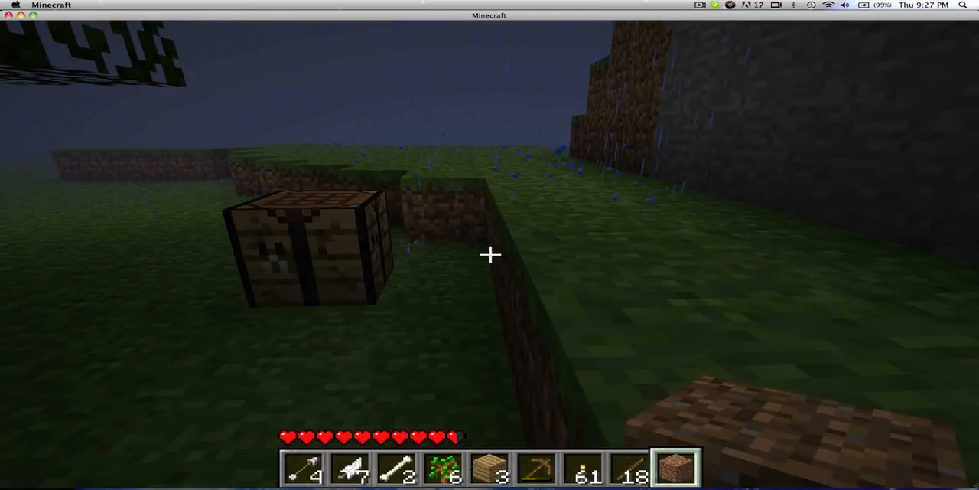
Open and close the inventory twice, moving the wooden planks into the main inventory.
key("e")
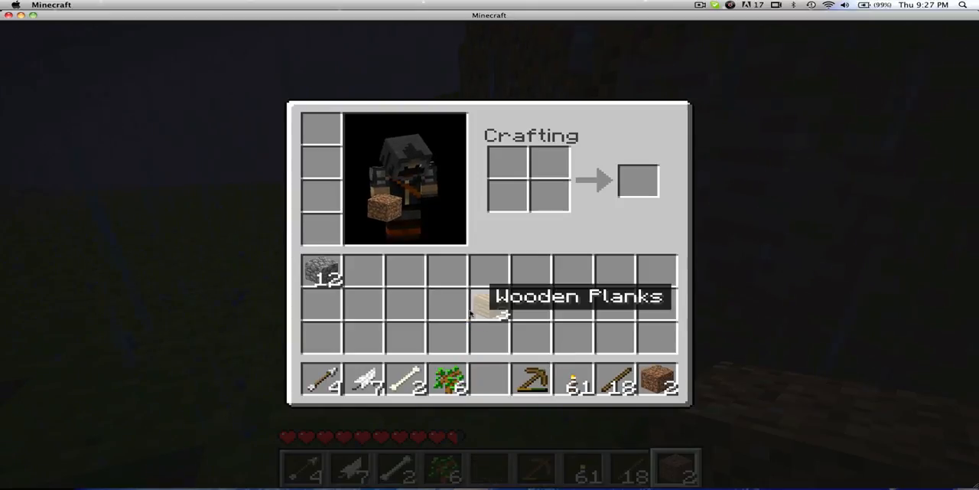
key("Escape")
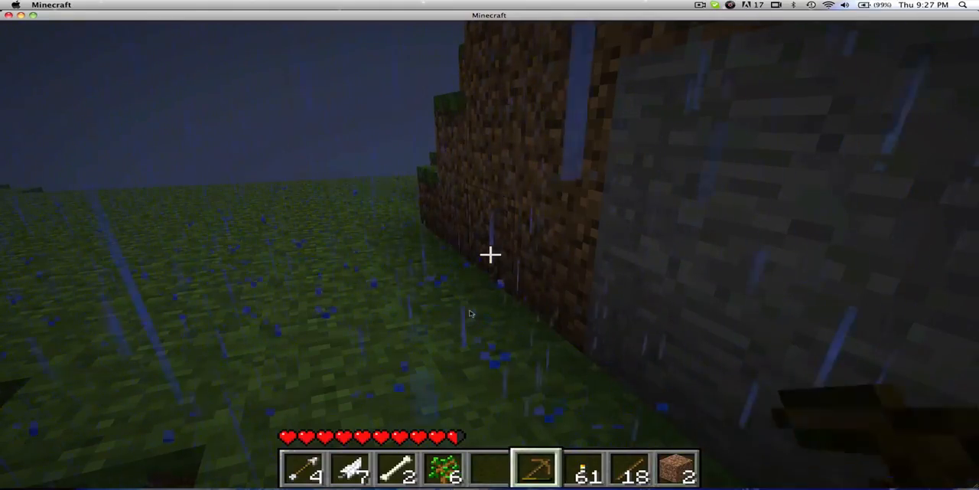
key("e")
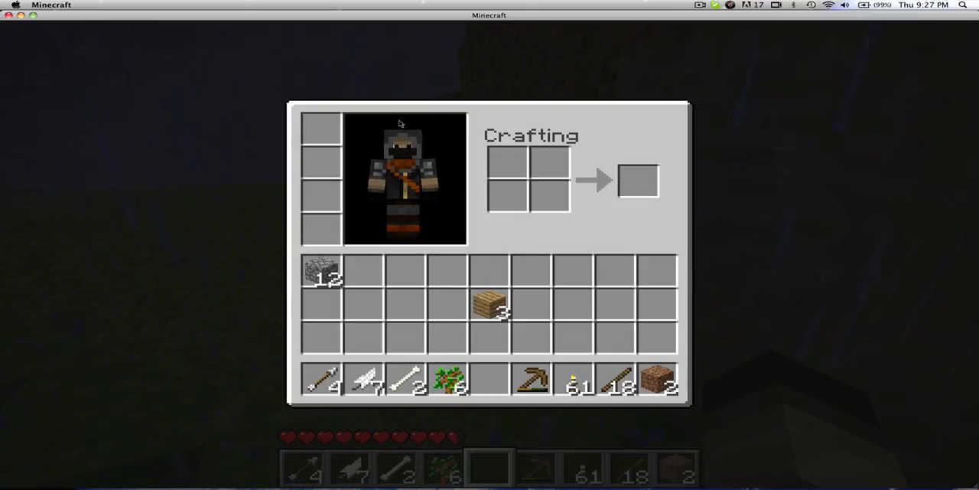
key("escape")
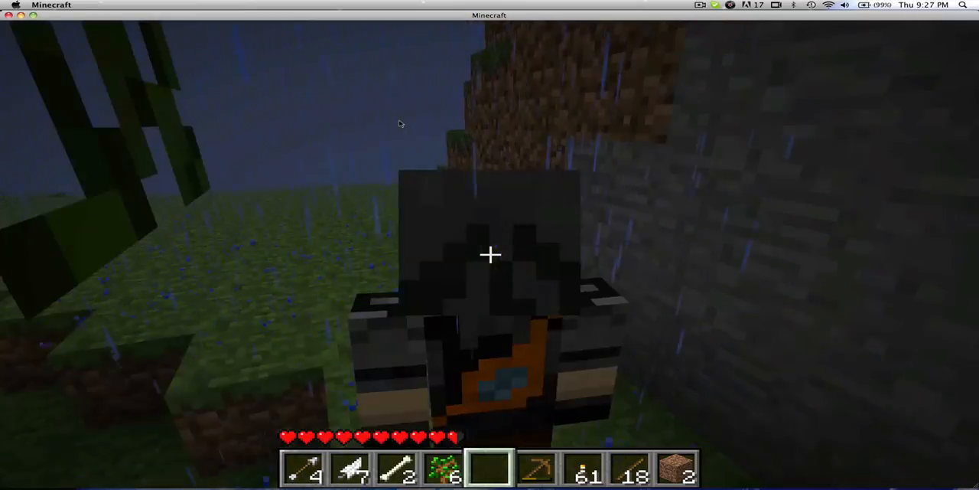